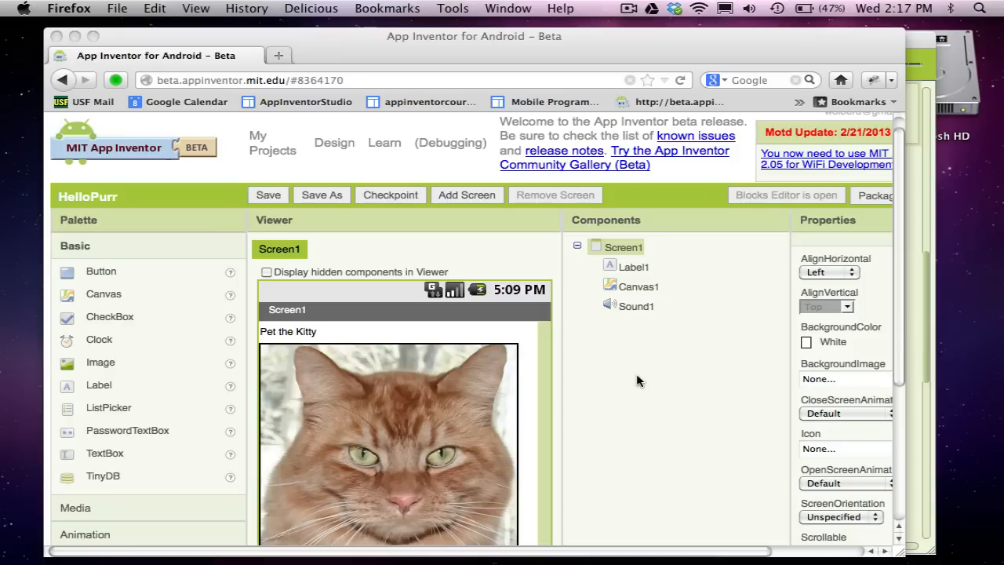
mouse_move(552, 414)
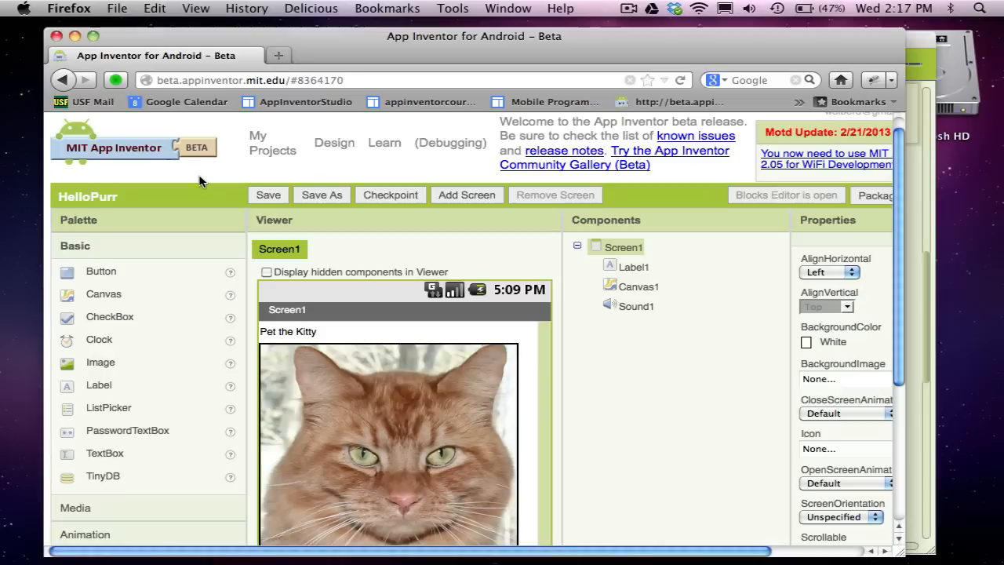
mouse_move(401, 399)
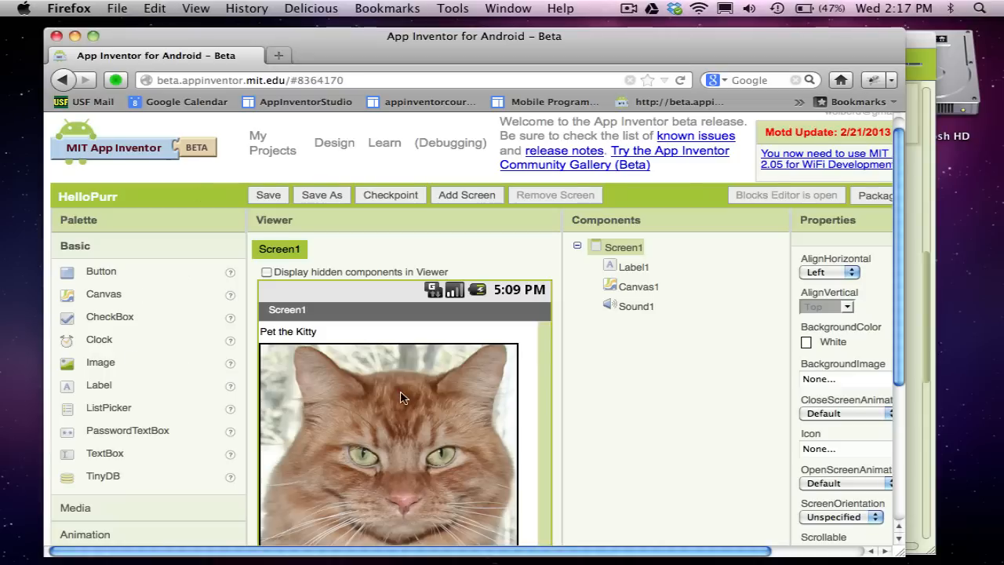
mouse_move(875, 292)
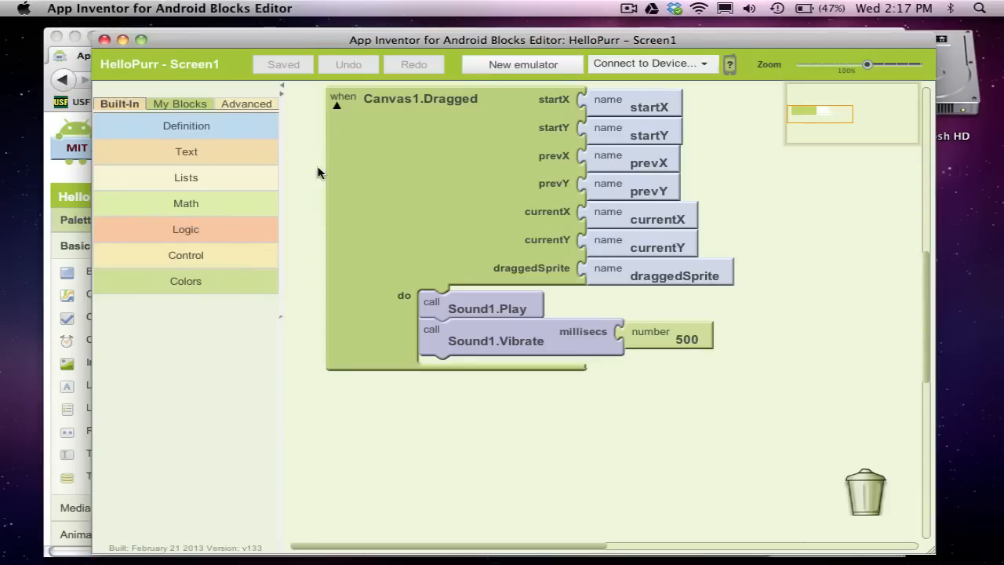
mouse_move(321, 175)
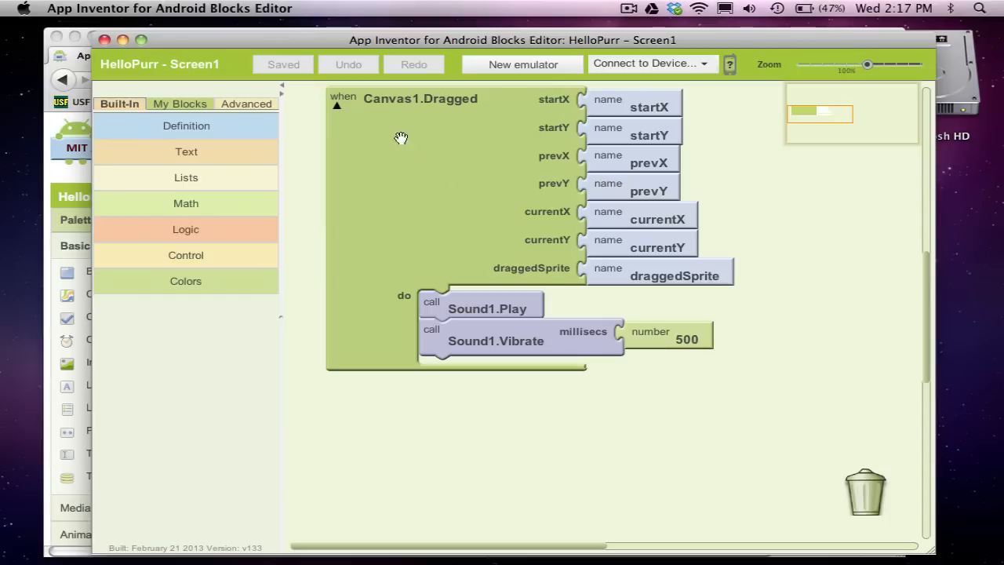
mouse_move(462, 104)
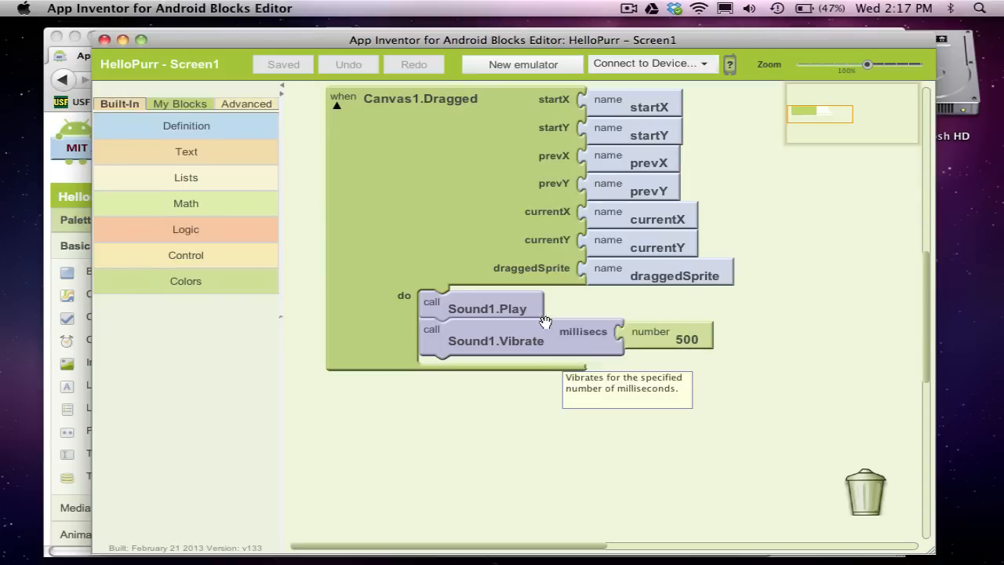
mouse_move(526, 395)
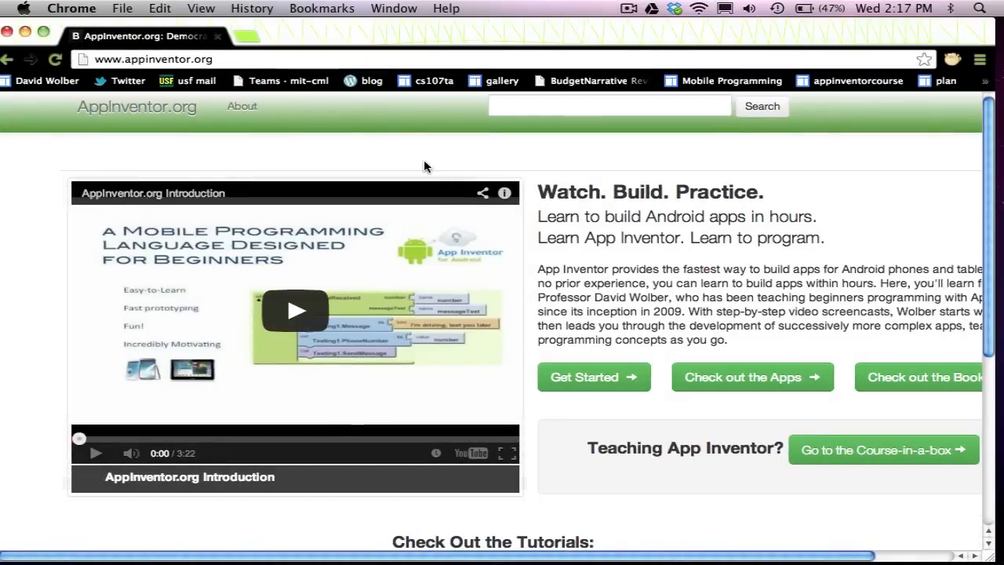
mouse_move(185, 126)
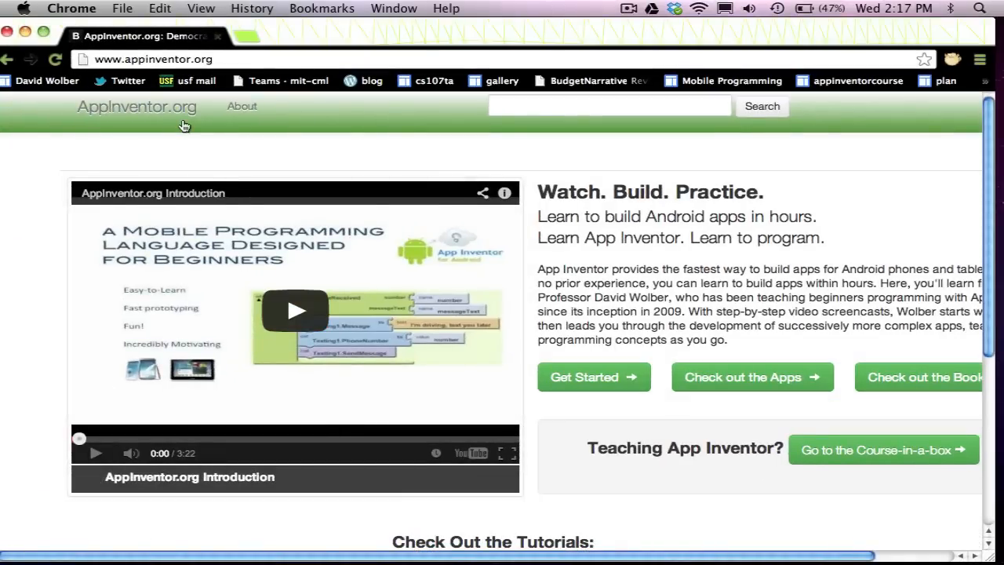
mouse_move(232, 139)
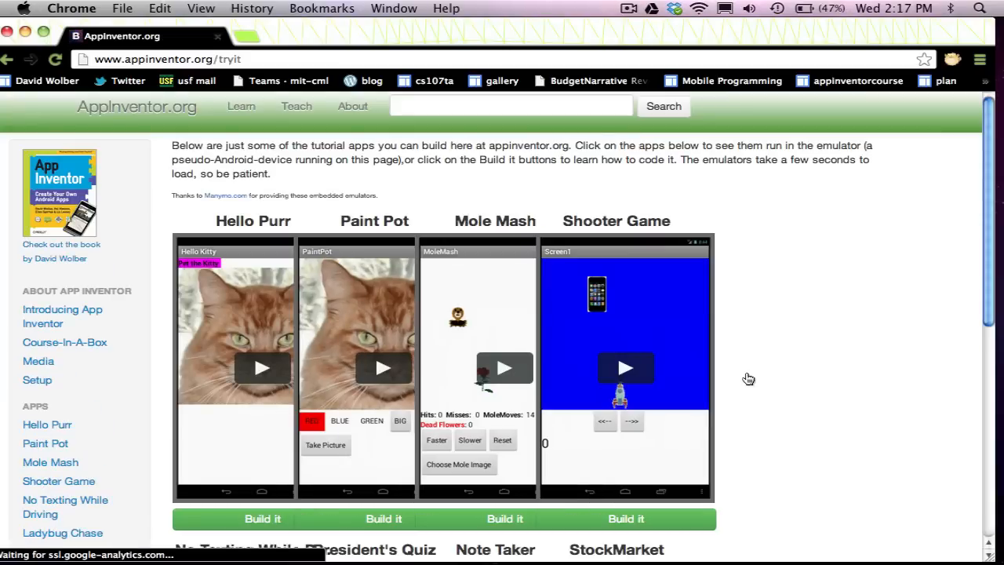
left_click(9, 60)
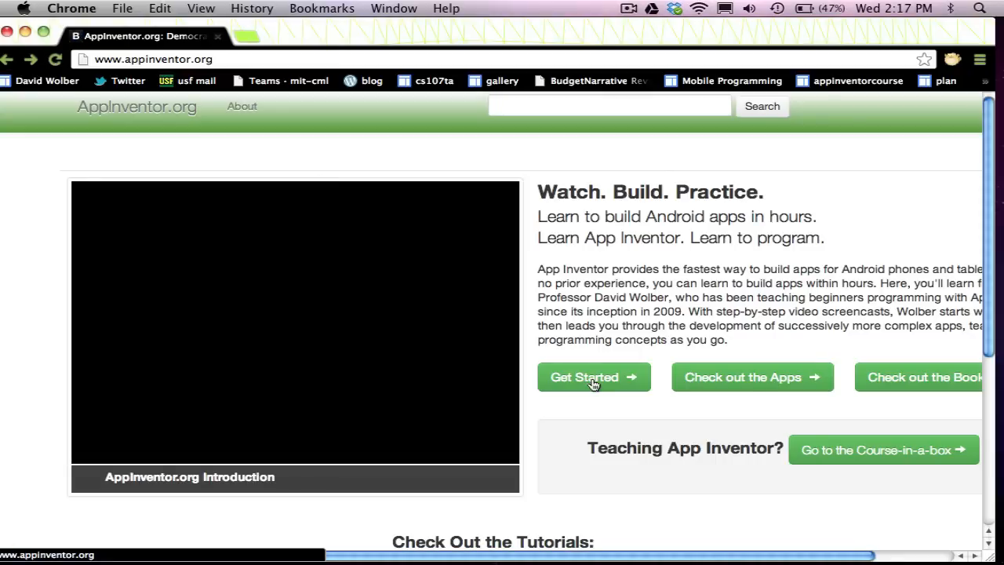
left_click(593, 377)
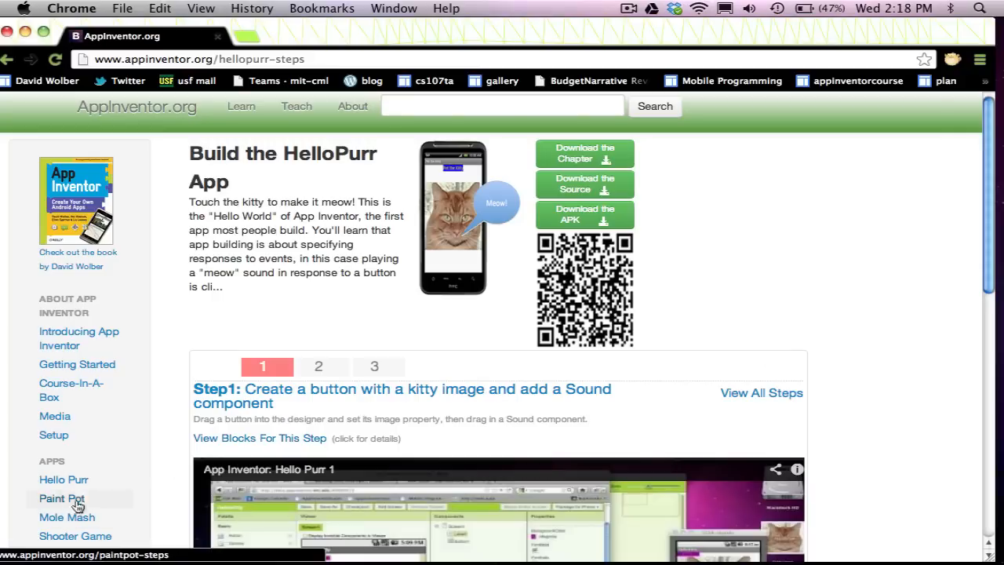
- Scroll the HelloPurr tutorial page down until Step 1's 'Hello Purr 1' video is in view
scroll("down", 3)
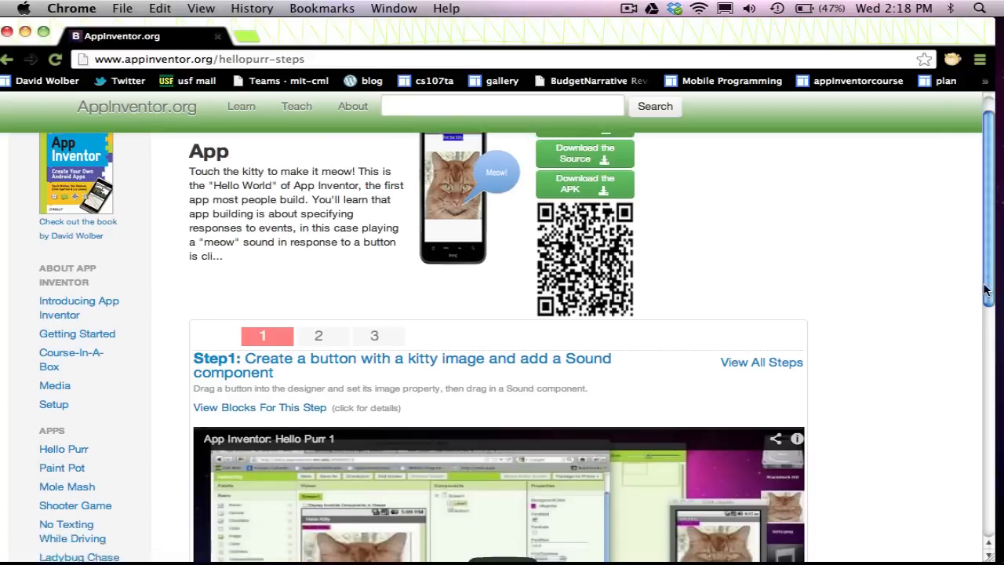
scroll("down", 3)
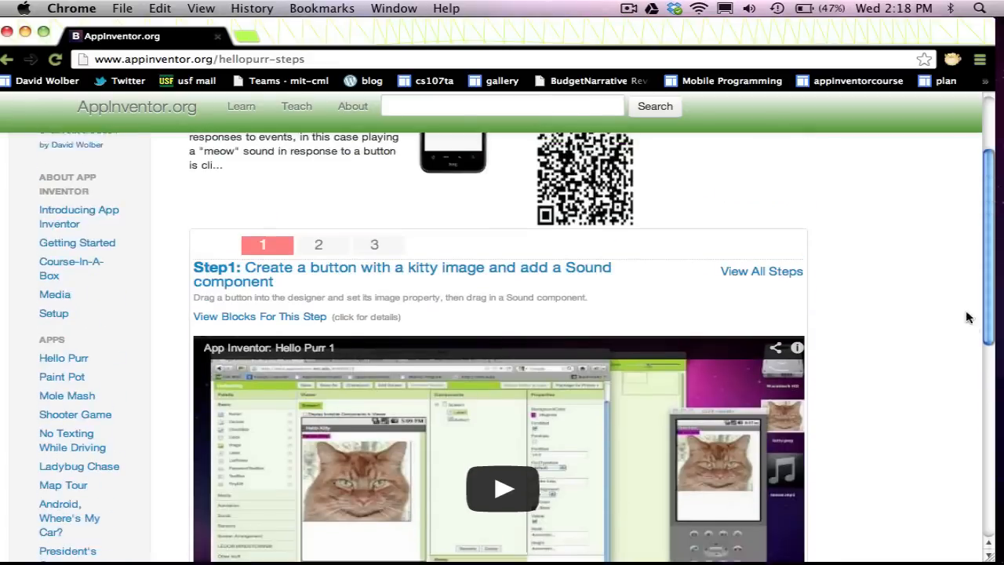